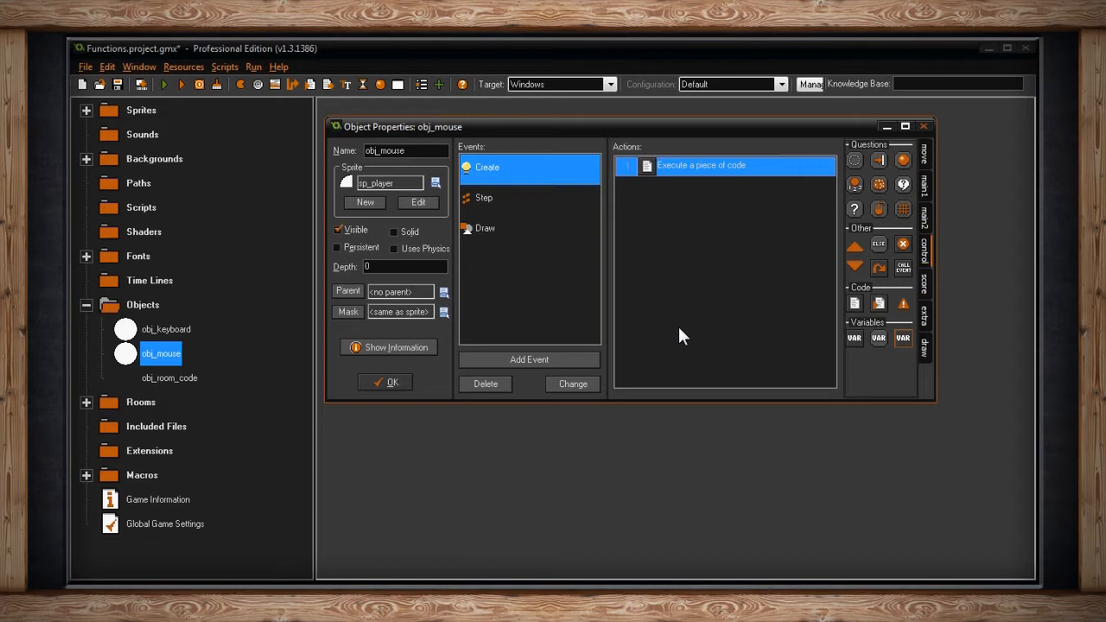
Step: Open the MOUSE CLICKS code action in obj_mouse's Step event
{"action": "left_click", "coordinate": [484, 197]}
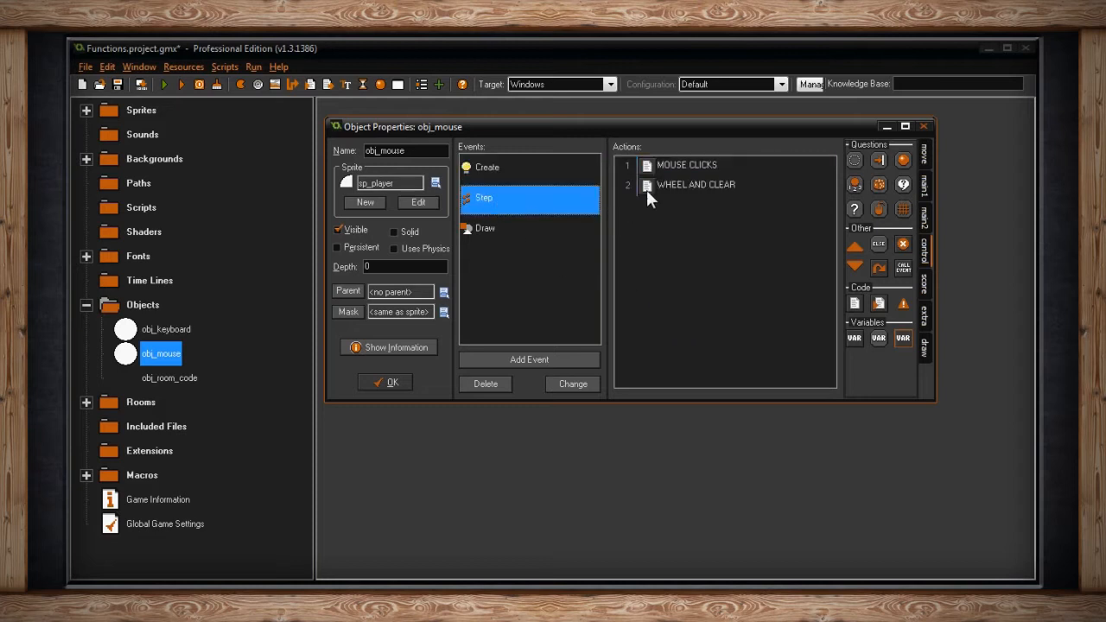
{"action": "mouse_move", "coordinate": [661, 168]}
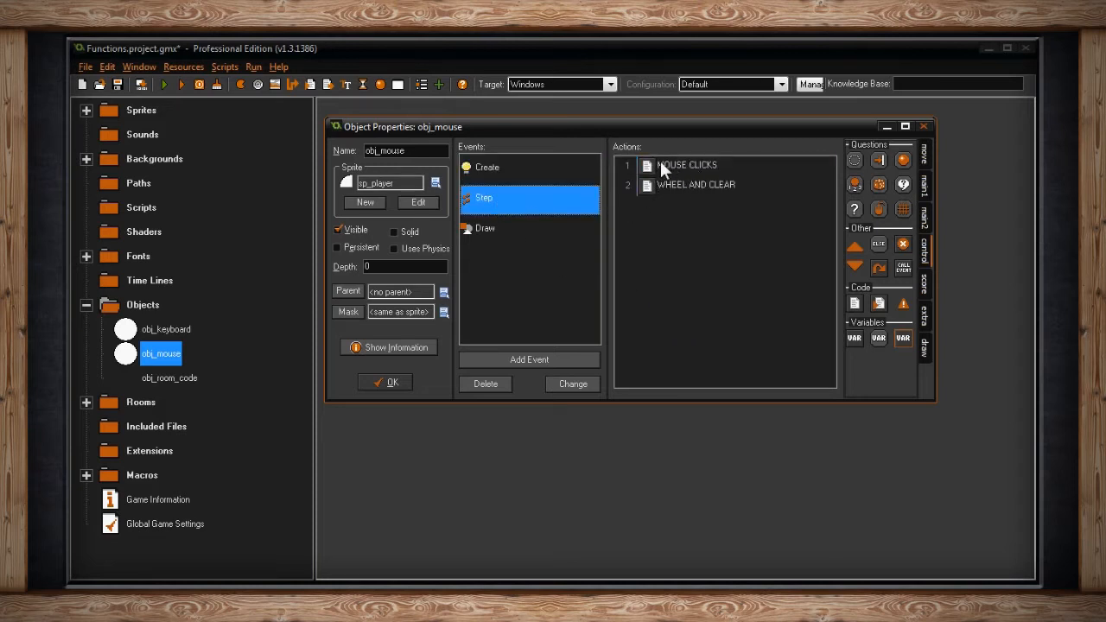
{"action": "double_click", "coordinate": [687, 165]}
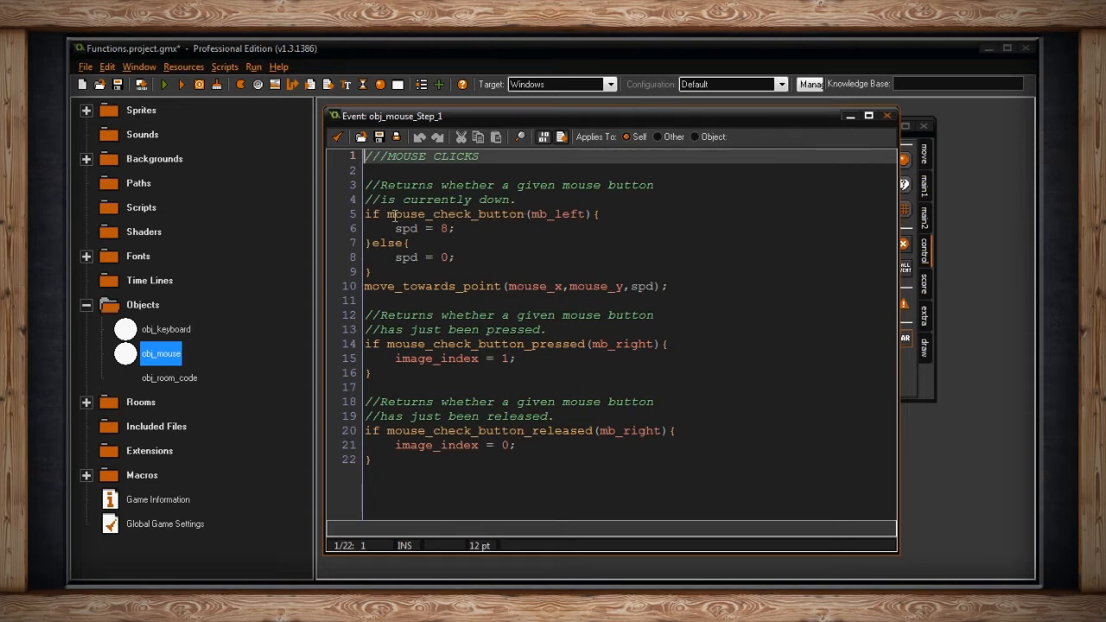
{"action": "left_click", "coordinate": [586, 214]}
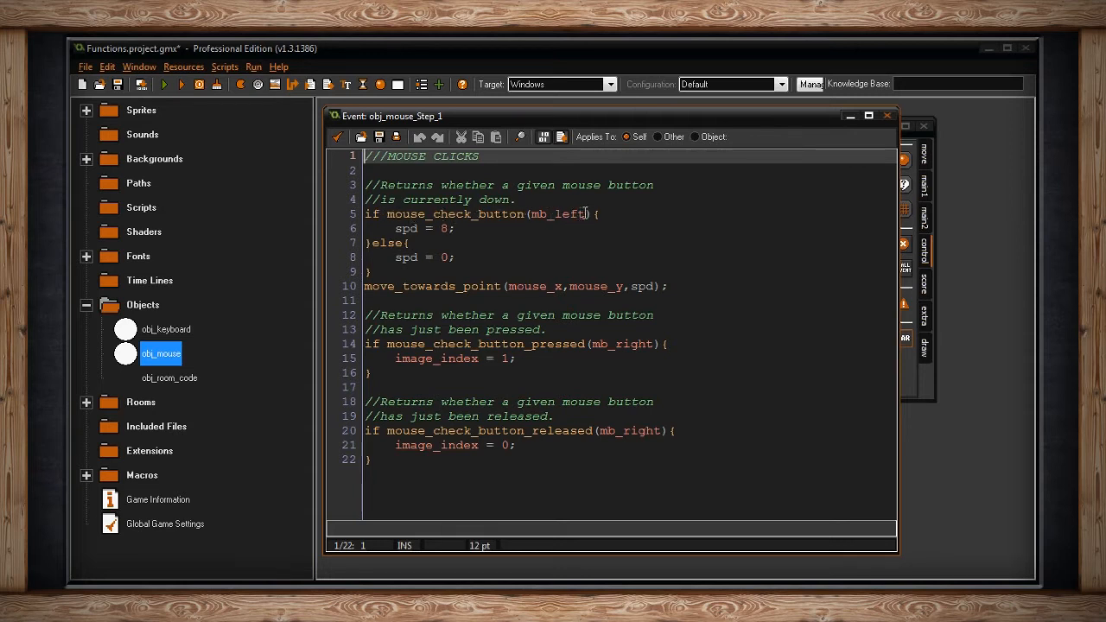
{"action": "double_click", "coordinate": [558, 214]}
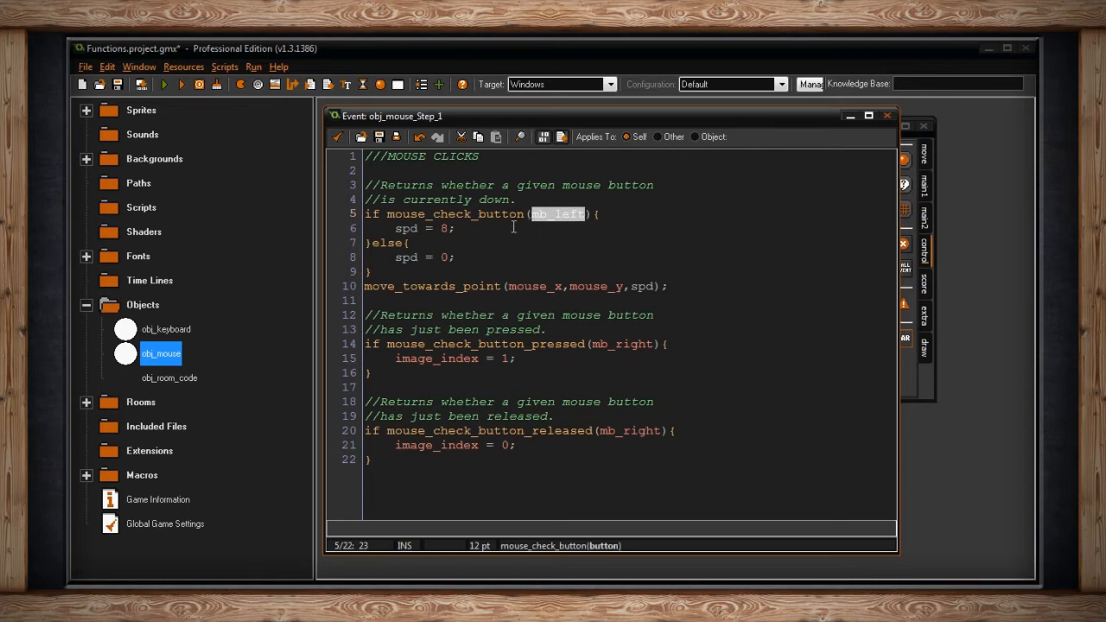
{"action": "left_click", "coordinate": [454, 229]}
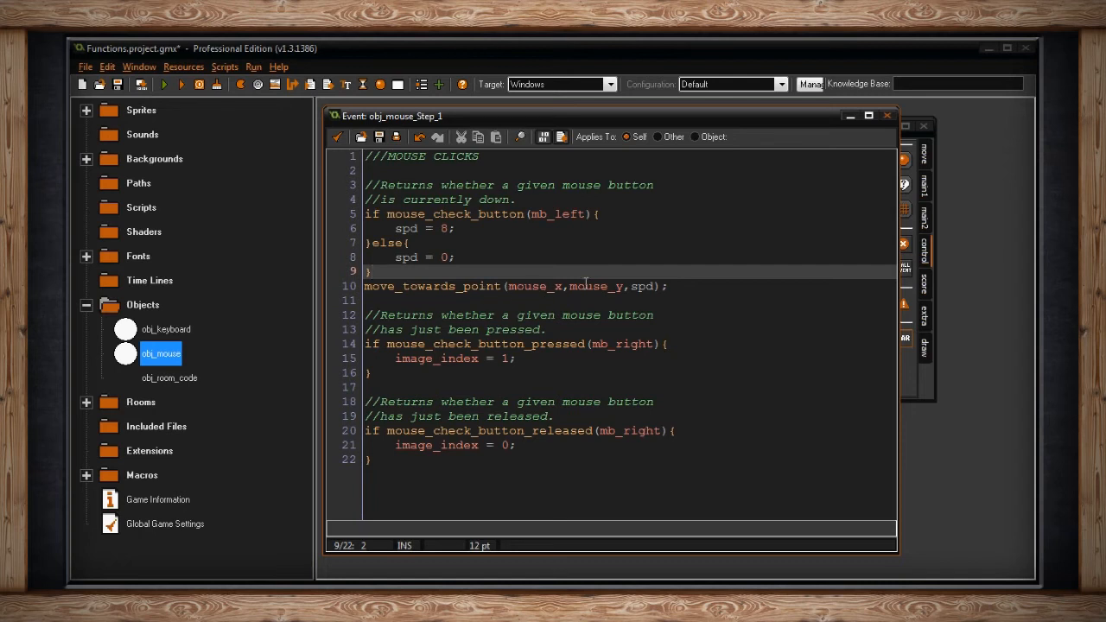
{"action": "mouse_move", "coordinate": [574, 289]}
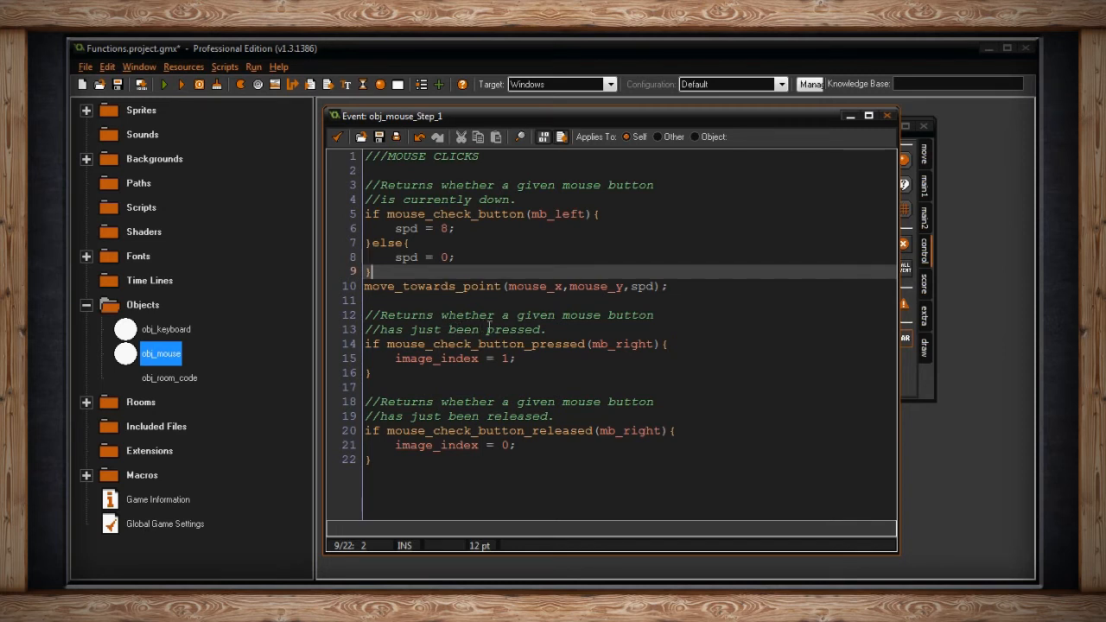
{"action": "mouse_move", "coordinate": [635, 347]}
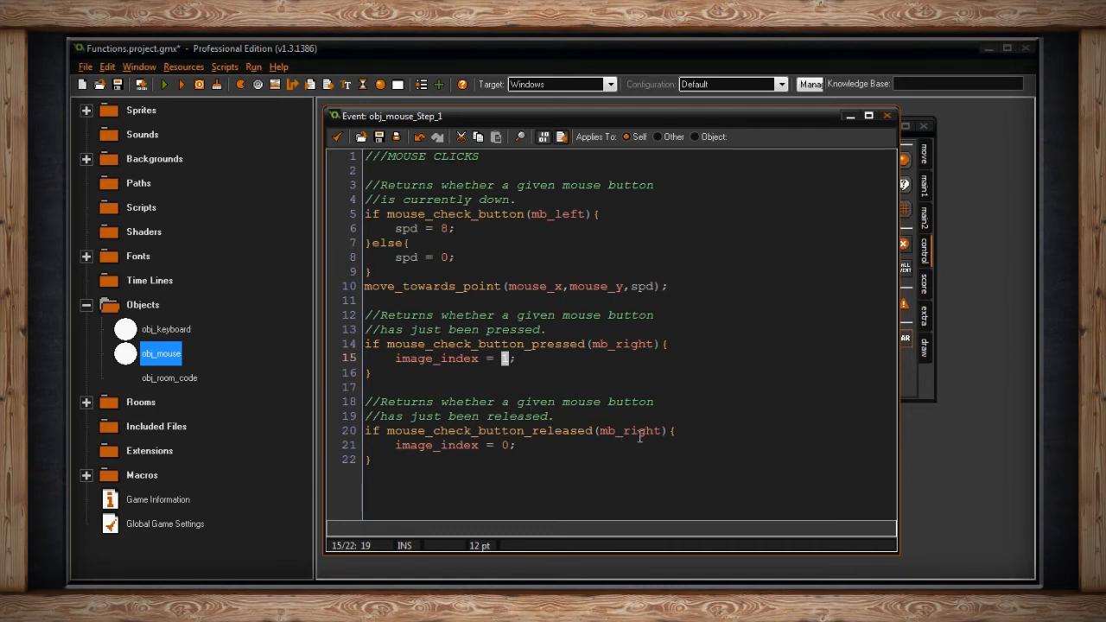
{"action": "mouse_move", "coordinate": [407, 445]}
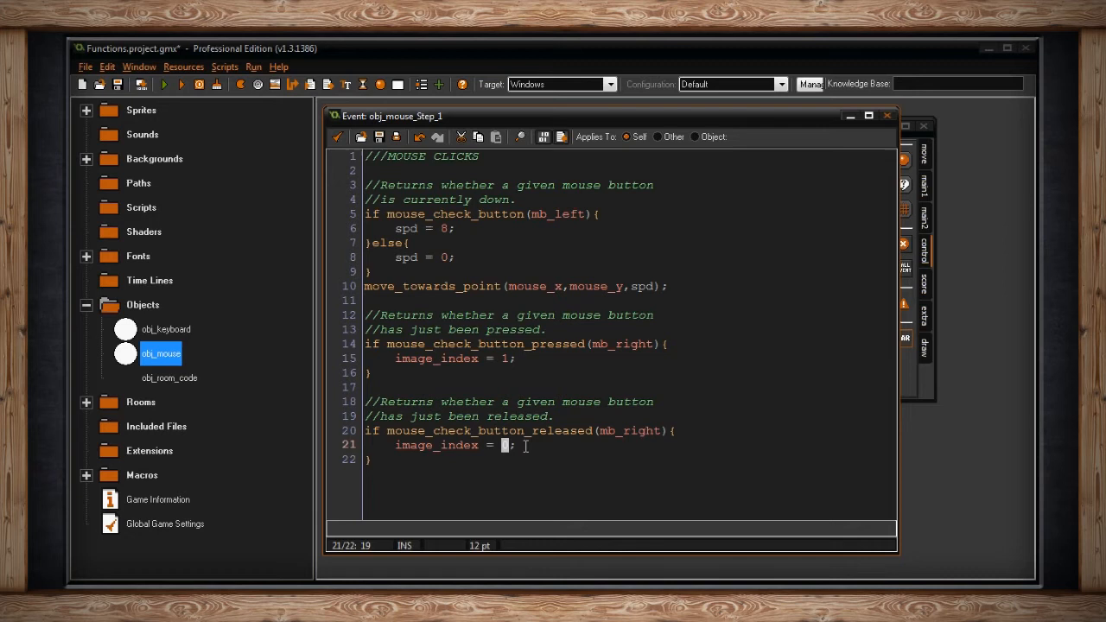
{"action": "mouse_move", "coordinate": [221, 184]}
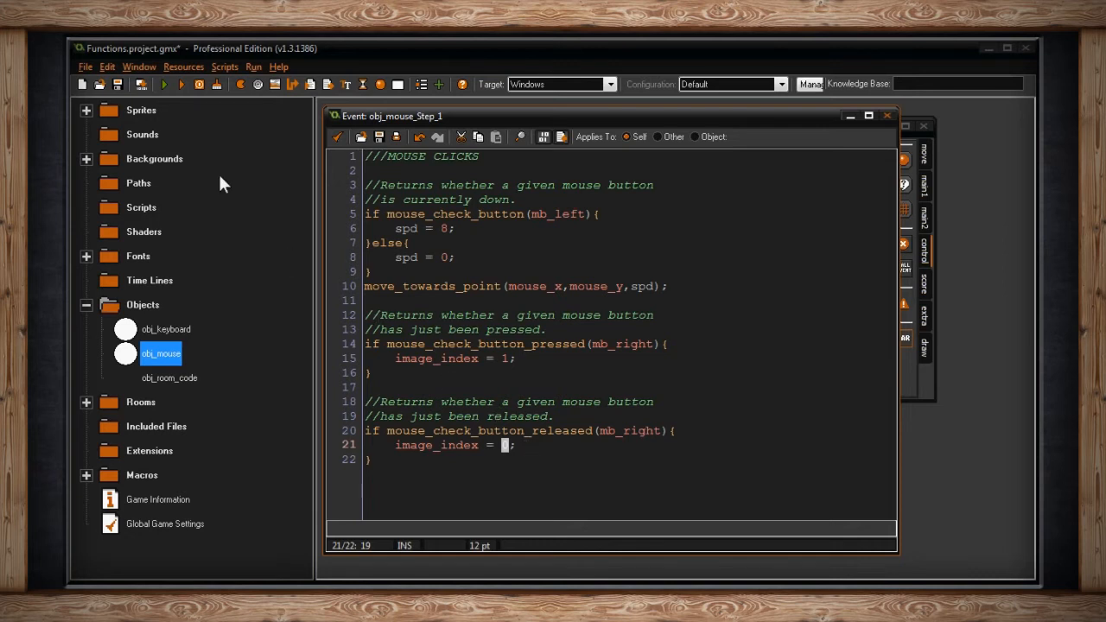
Step: Run the game, left-click to move the circle, then right-click twice to turn it red
{"action": "left_click", "coordinate": [164, 84]}
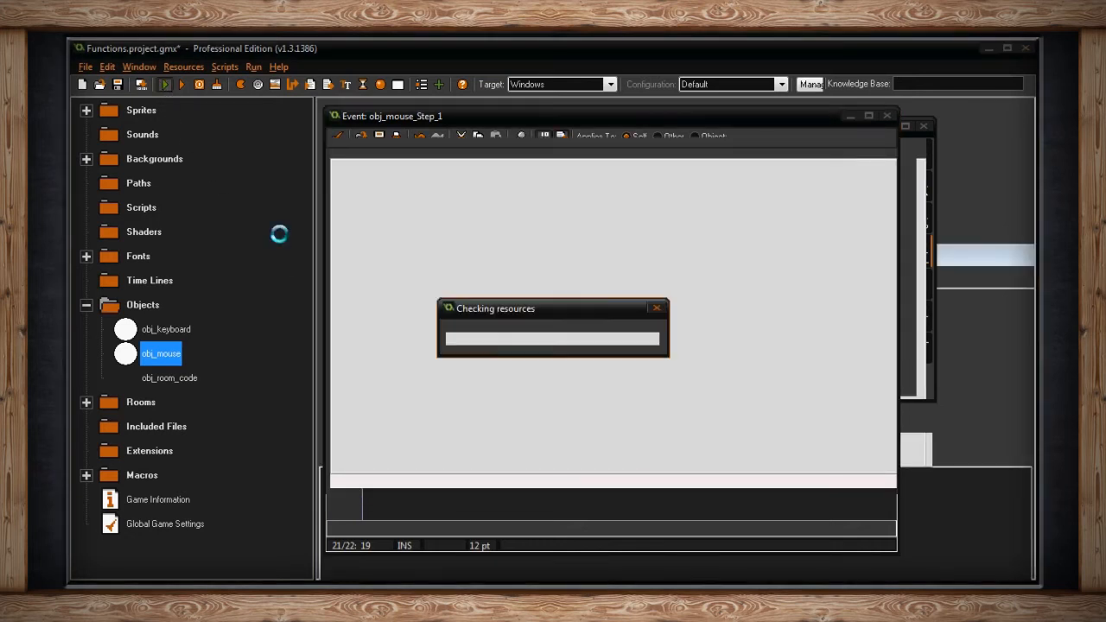
{"action": "left_click", "coordinate": [165, 84]}
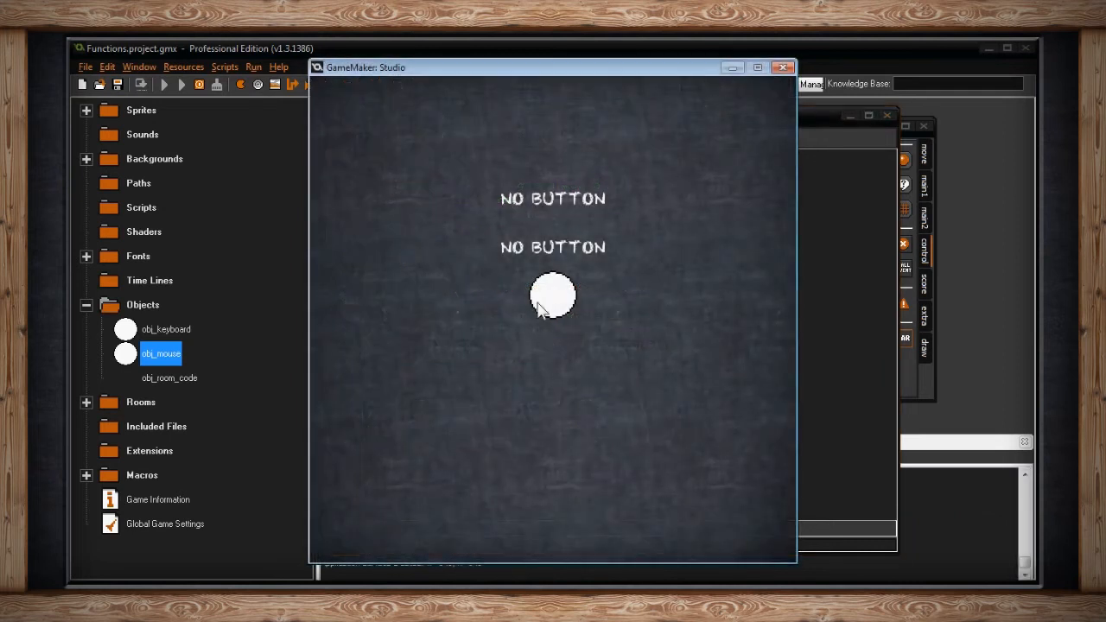
{"action": "mouse_move", "coordinate": [540, 255]}
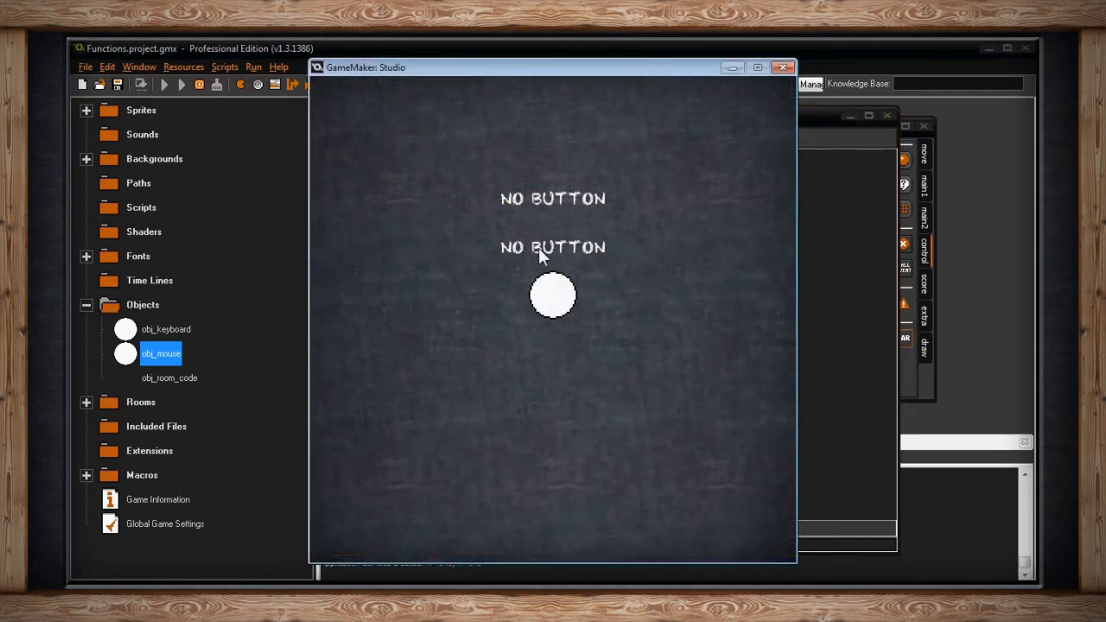
{"action": "mouse_move", "coordinate": [495, 390]}
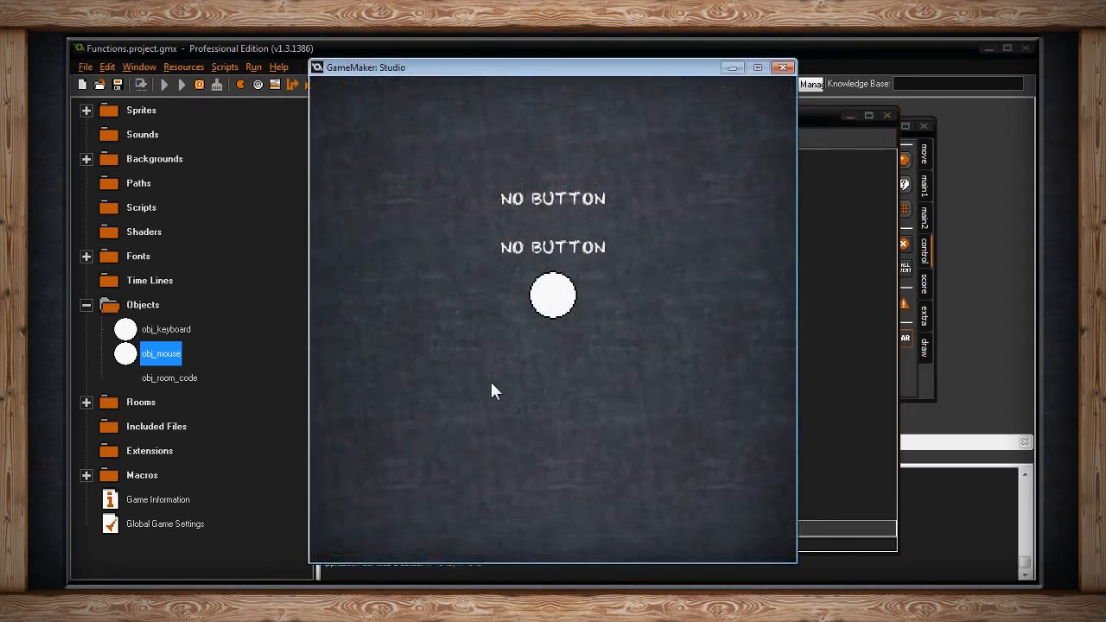
{"action": "mouse_move", "coordinate": [484, 375]}
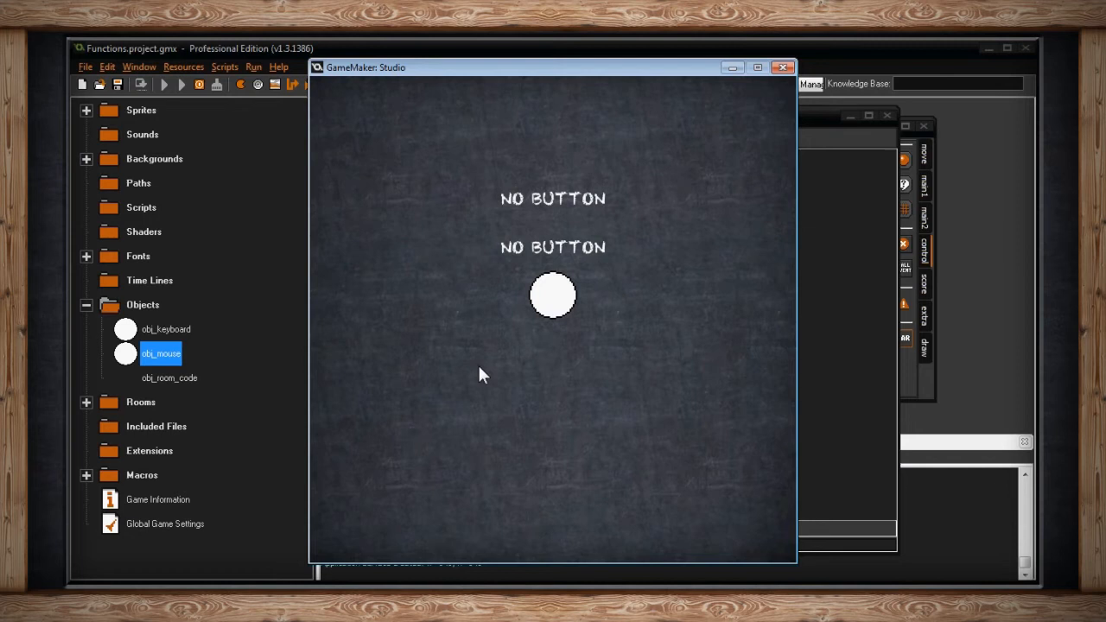
{"action": "left_click", "coordinate": [488, 350]}
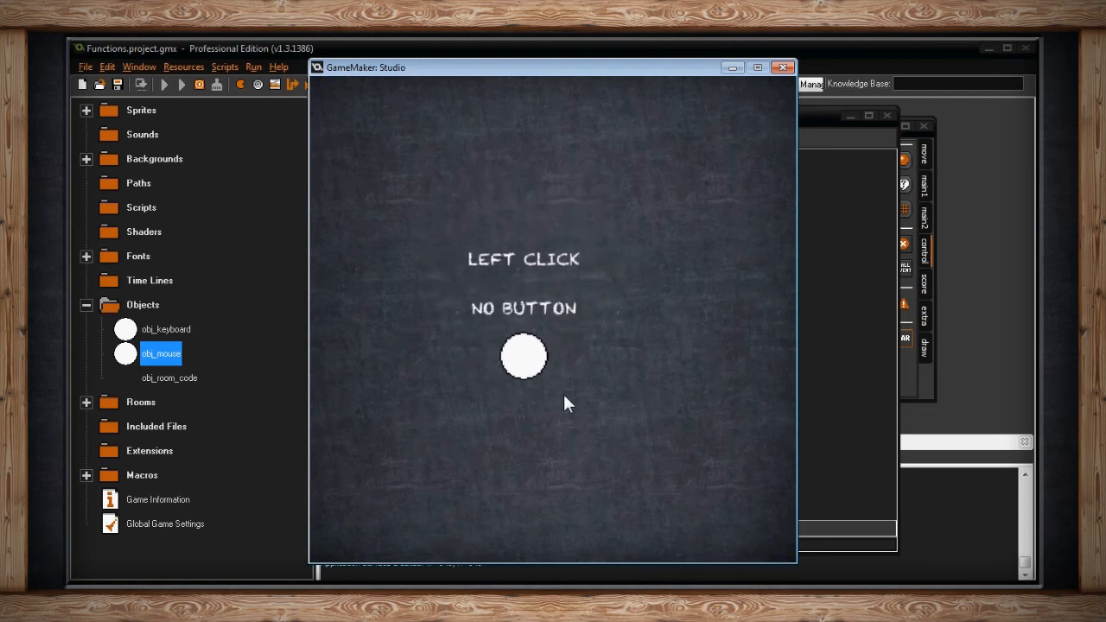
{"action": "mouse_move", "coordinate": [590, 390]}
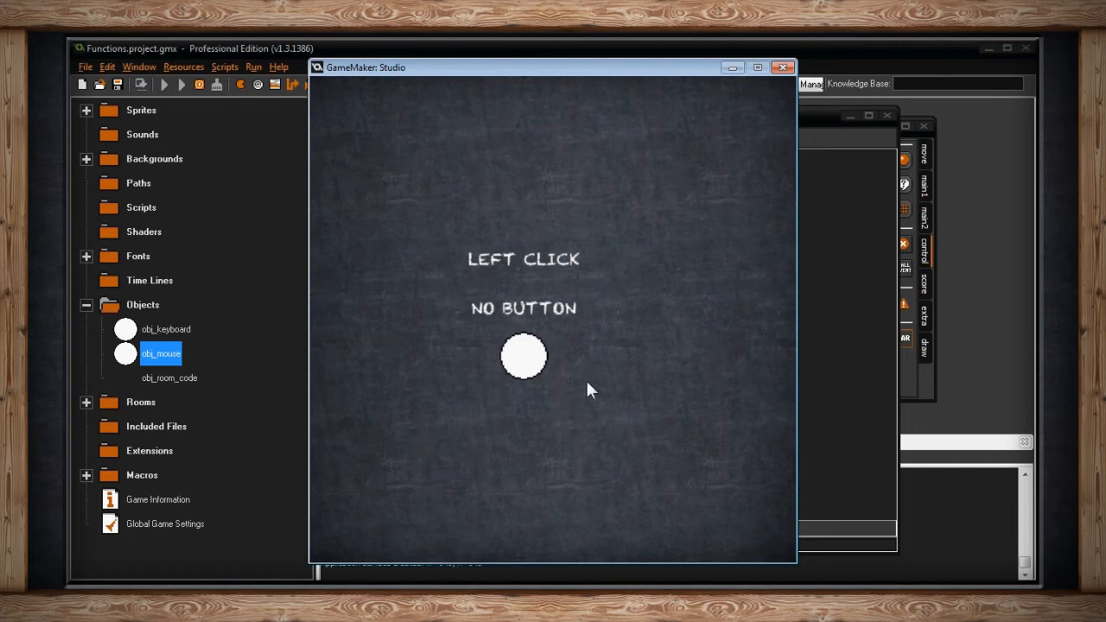
{"action": "mouse_move", "coordinate": [596, 373]}
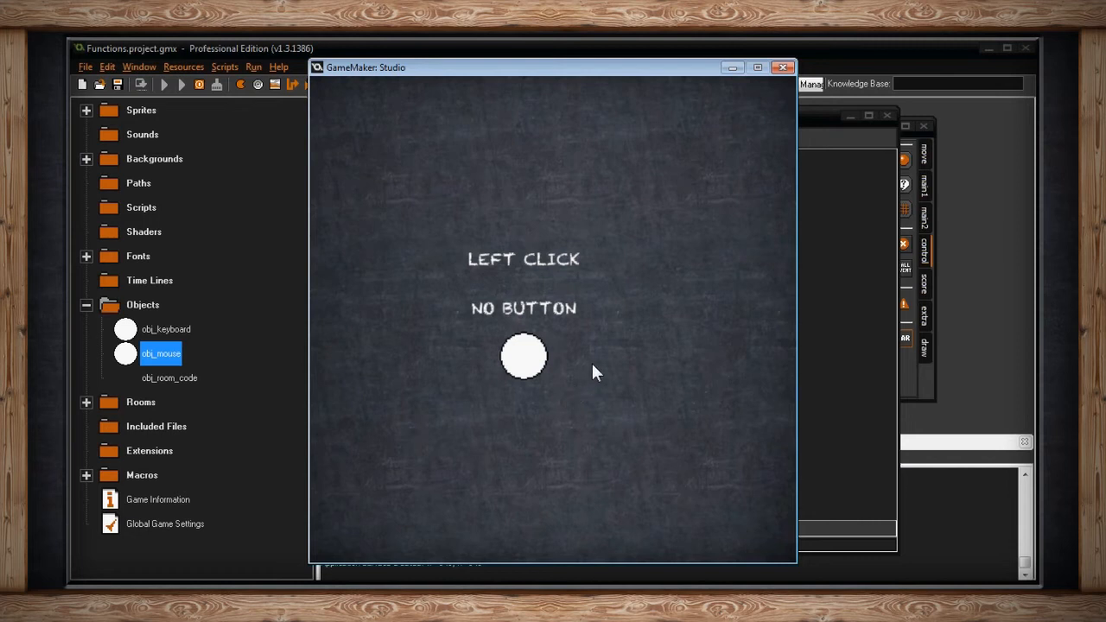
{"action": "right_click", "coordinate": [524, 356]}
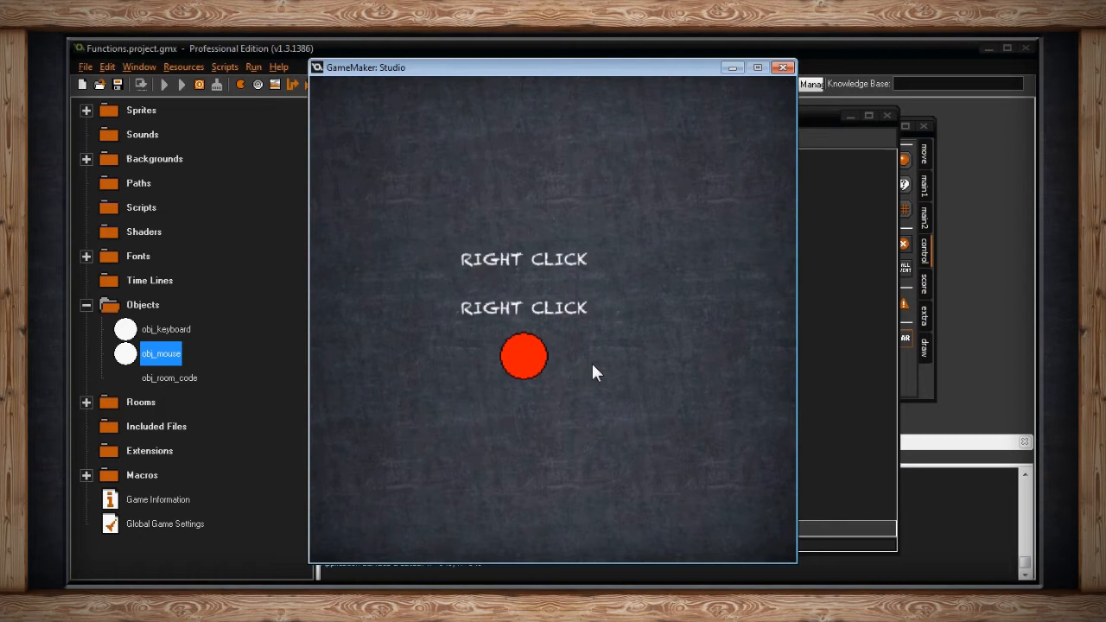
{"action": "mouse_move", "coordinate": [553, 400]}
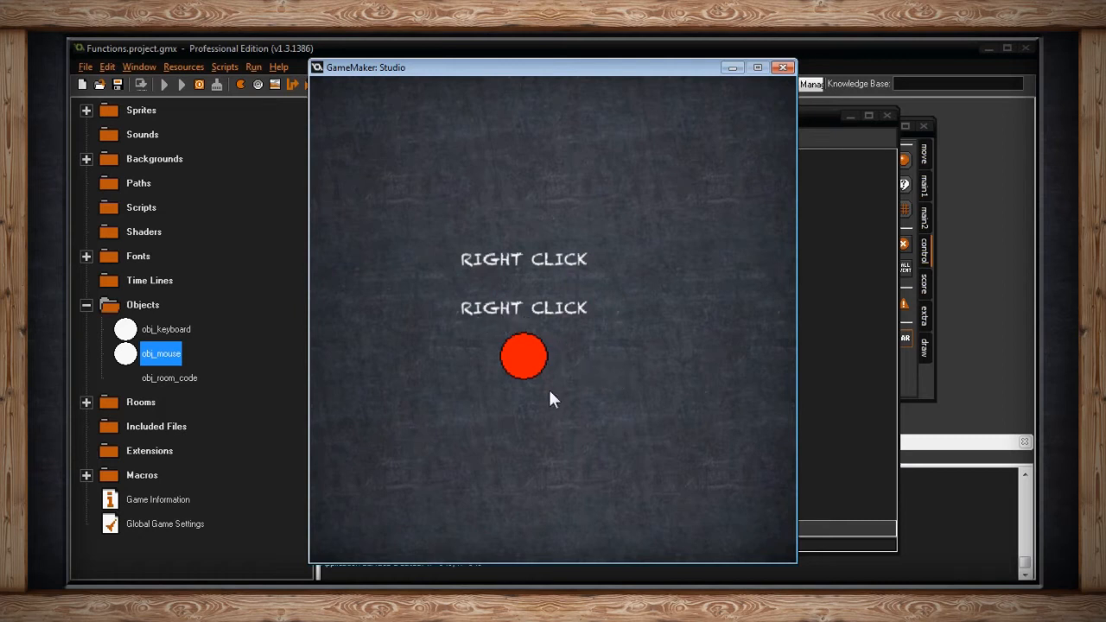
{"action": "mouse_move", "coordinate": [531, 388]}
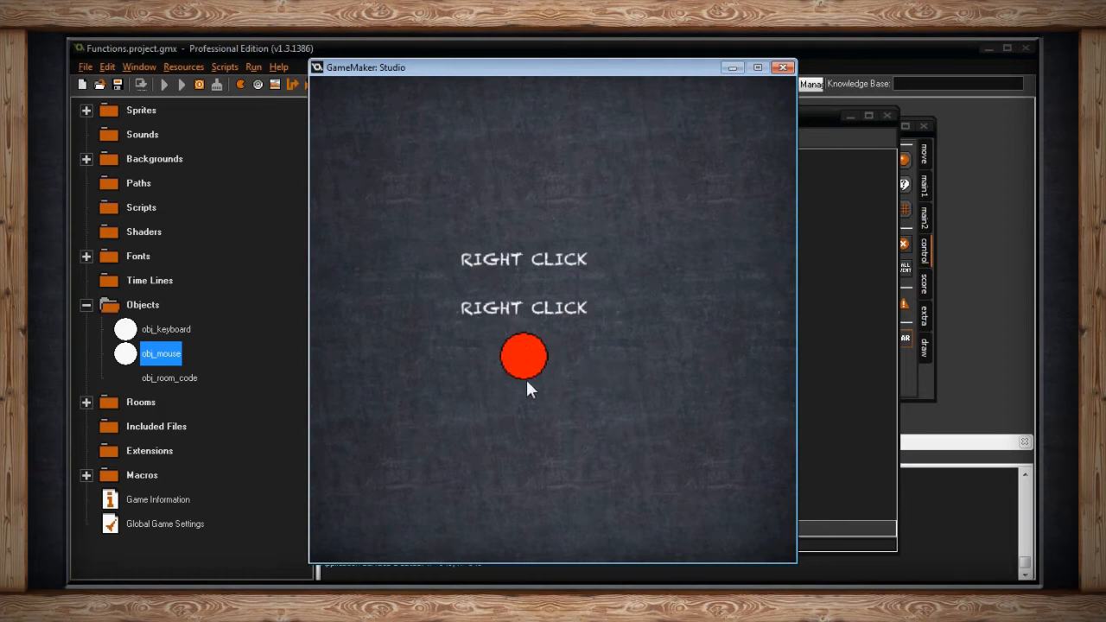
{"action": "mouse_move", "coordinate": [631, 375]}
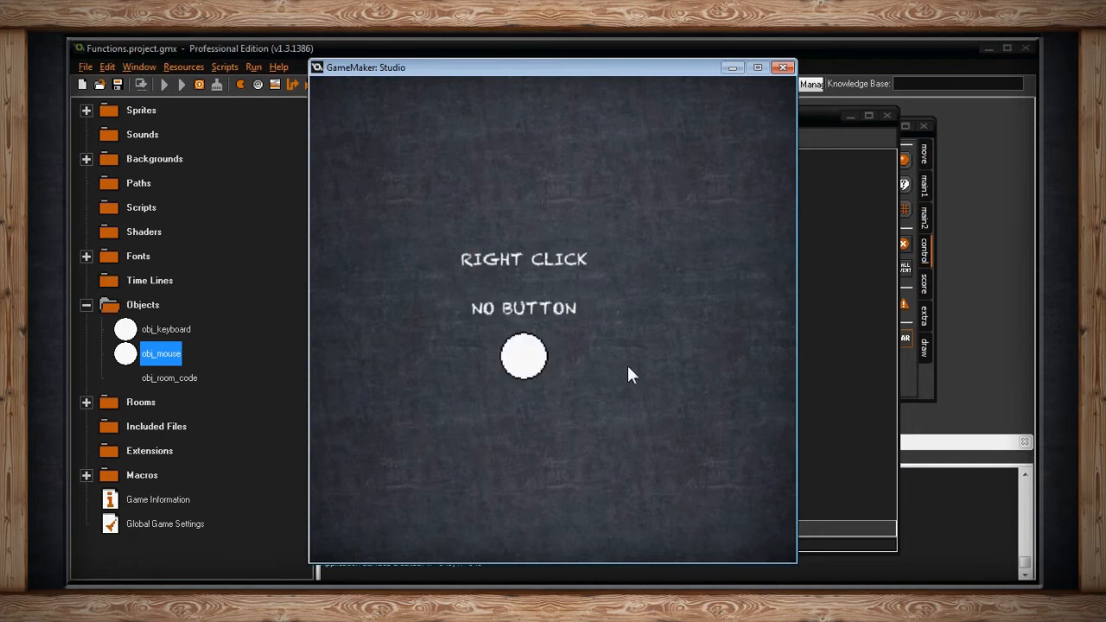
{"action": "right_click", "coordinate": [524, 356]}
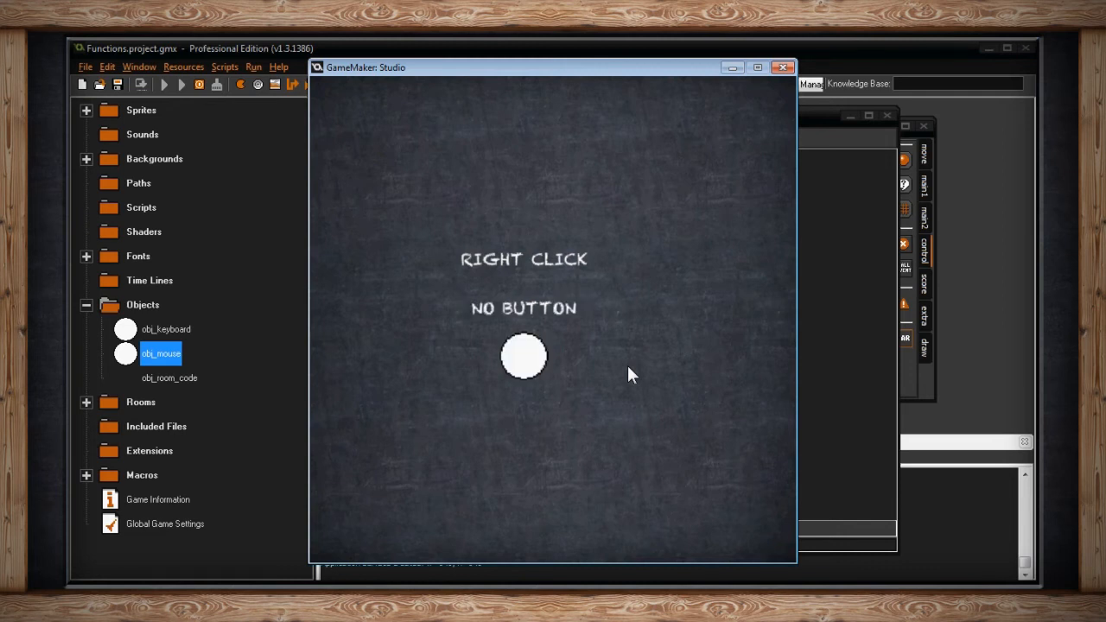
{"action": "mouse_move", "coordinate": [588, 262]}
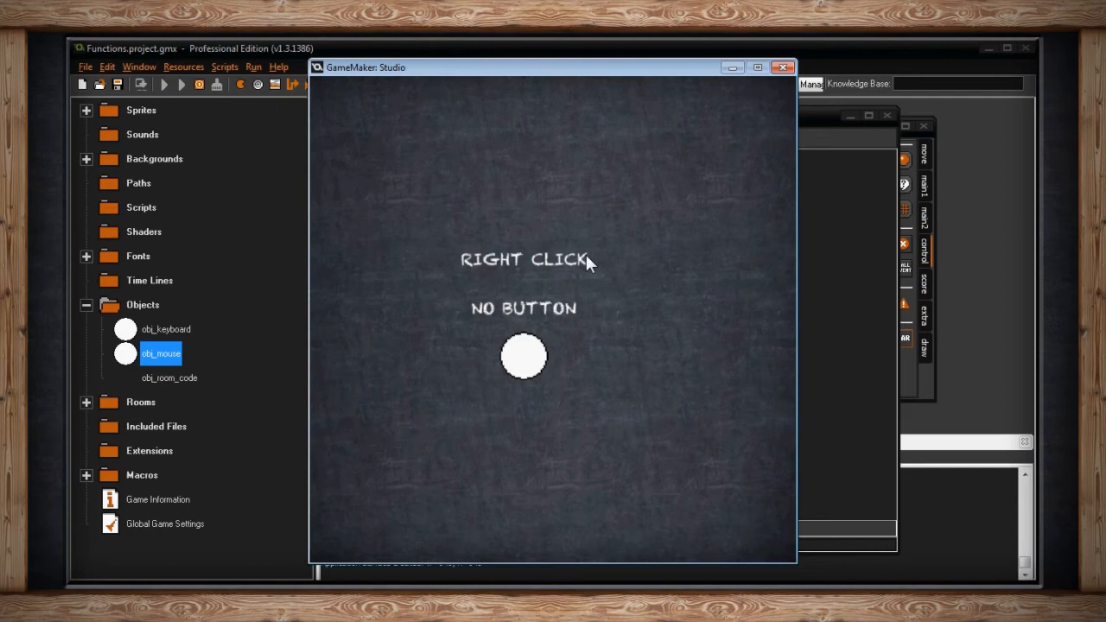
{"action": "mouse_move", "coordinate": [629, 311]}
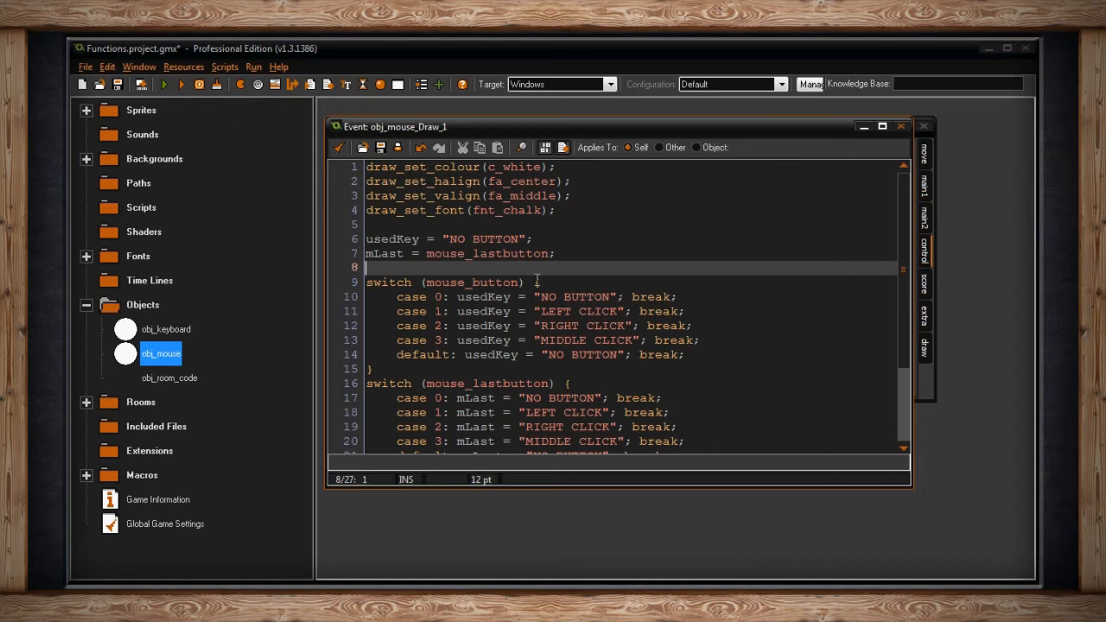
Step: Scroll through the Draw code's button-label switch statements and close the editor
{"action": "scroll", "scroll_direction": "down", "scroll_amount": 3}
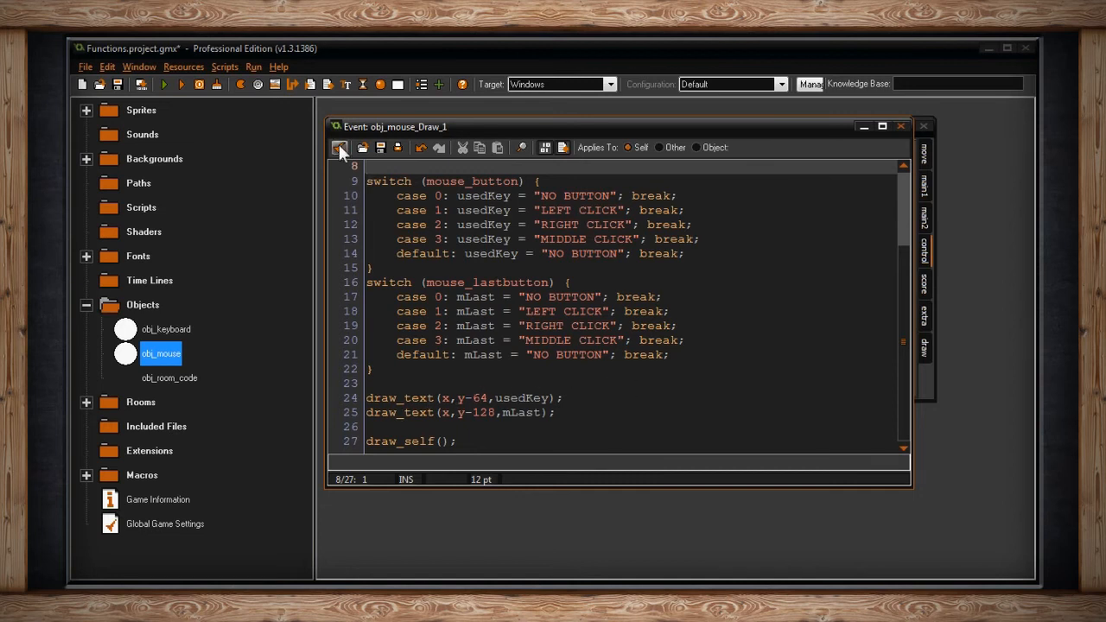
{"action": "left_click", "coordinate": [341, 146]}
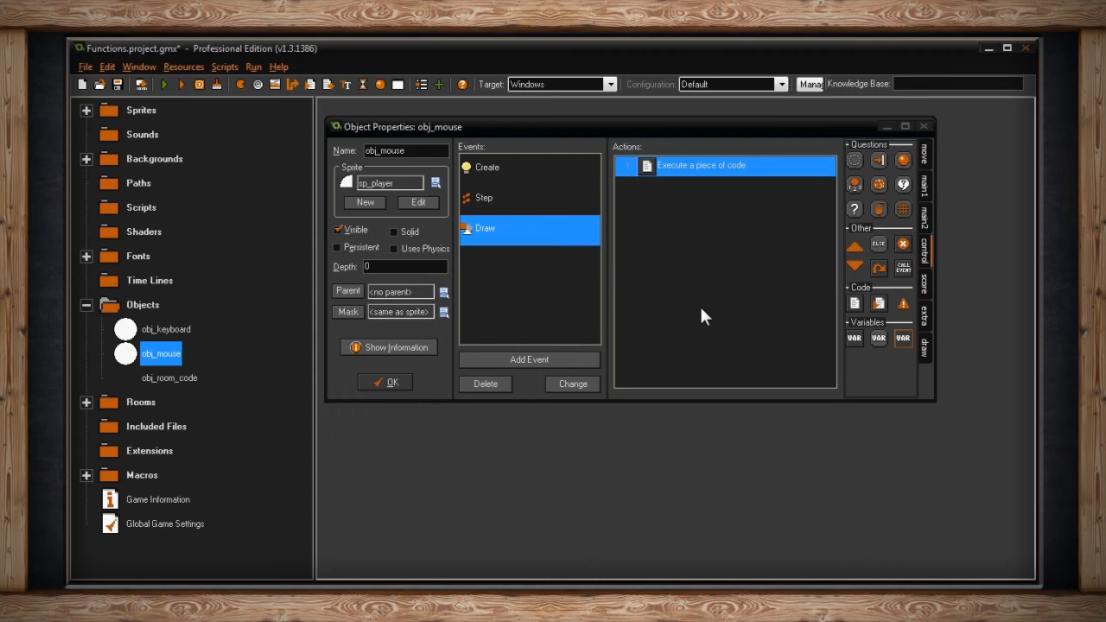
{"action": "mouse_move", "coordinate": [530, 215]}
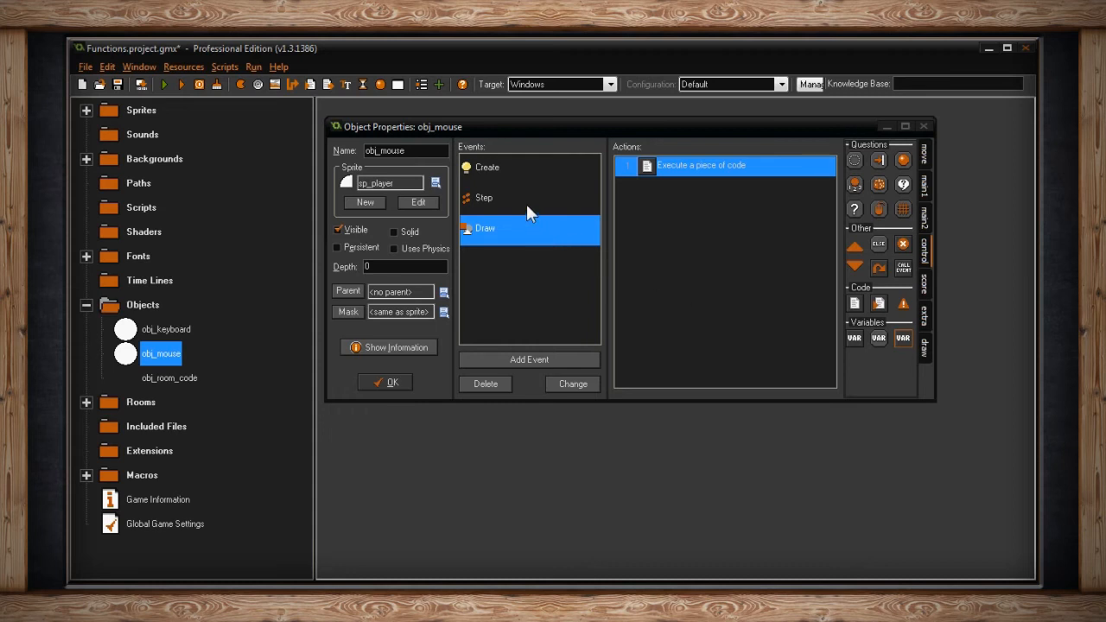
Step: In the WHEEL AND CLEAR code, change y += 10 to y -= 10 and look up mouse_clear
{"action": "left_click", "coordinate": [484, 197]}
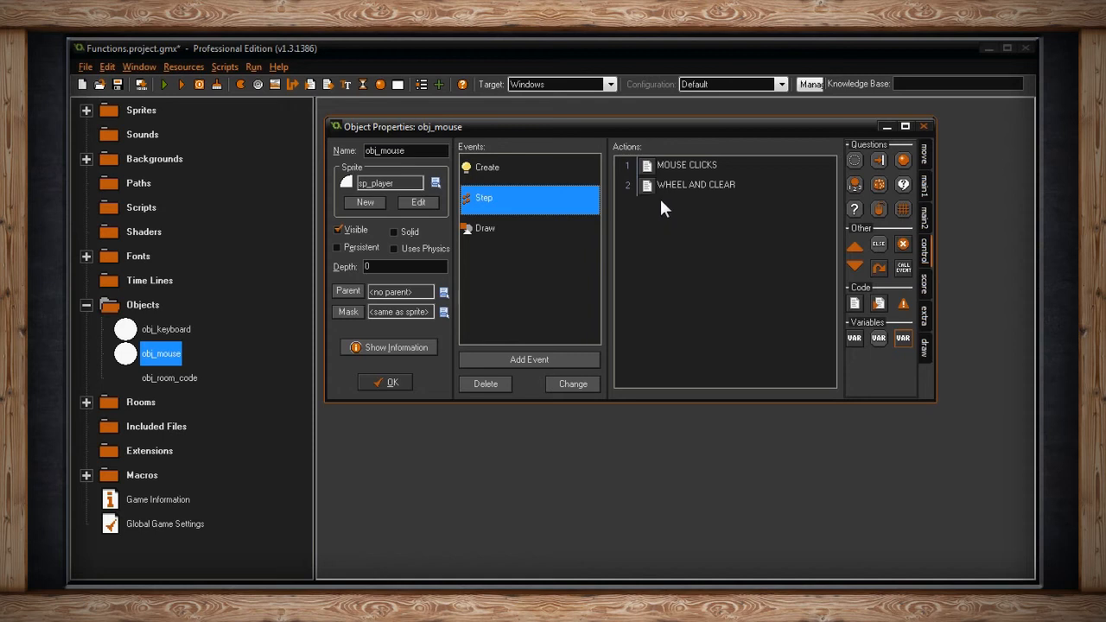
{"action": "double_click", "coordinate": [697, 184]}
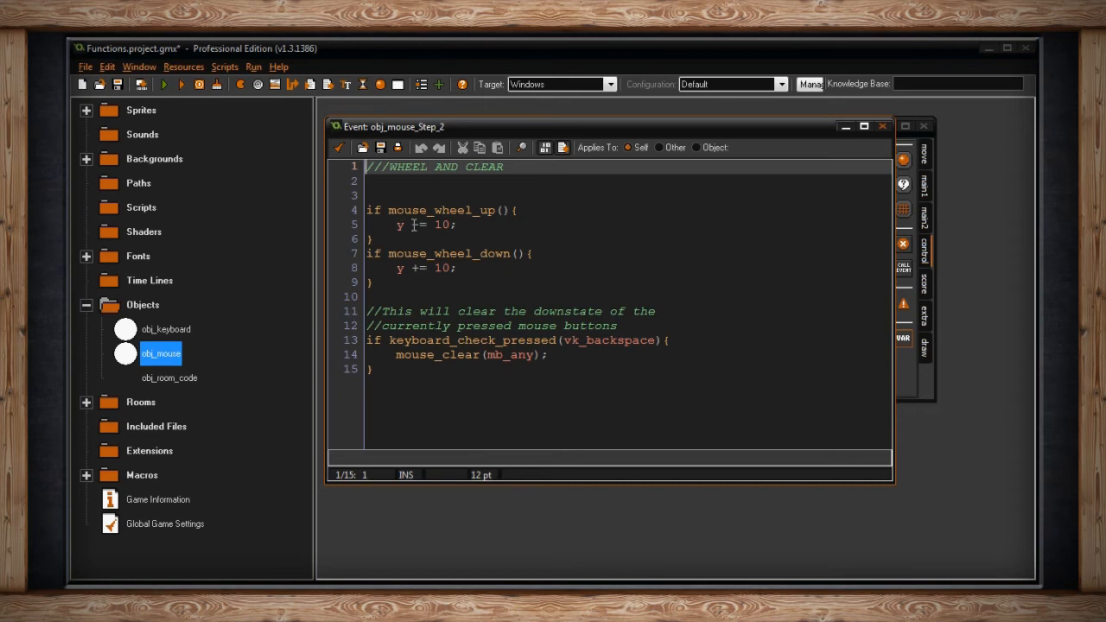
{"action": "type", "text": "-"}
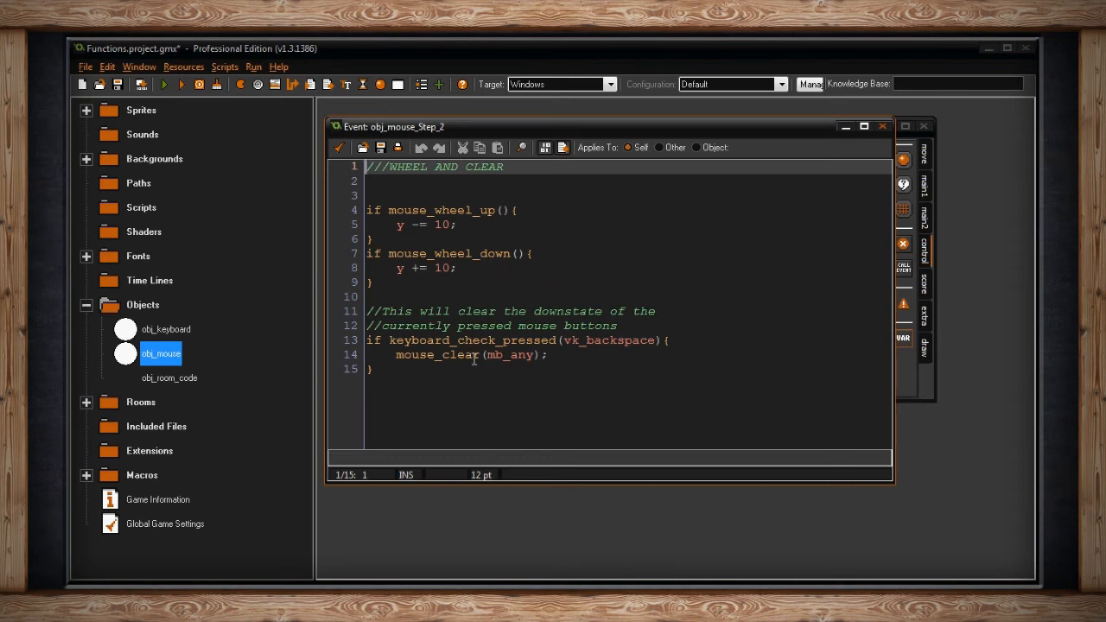
{"action": "double_click", "coordinate": [435, 355]}
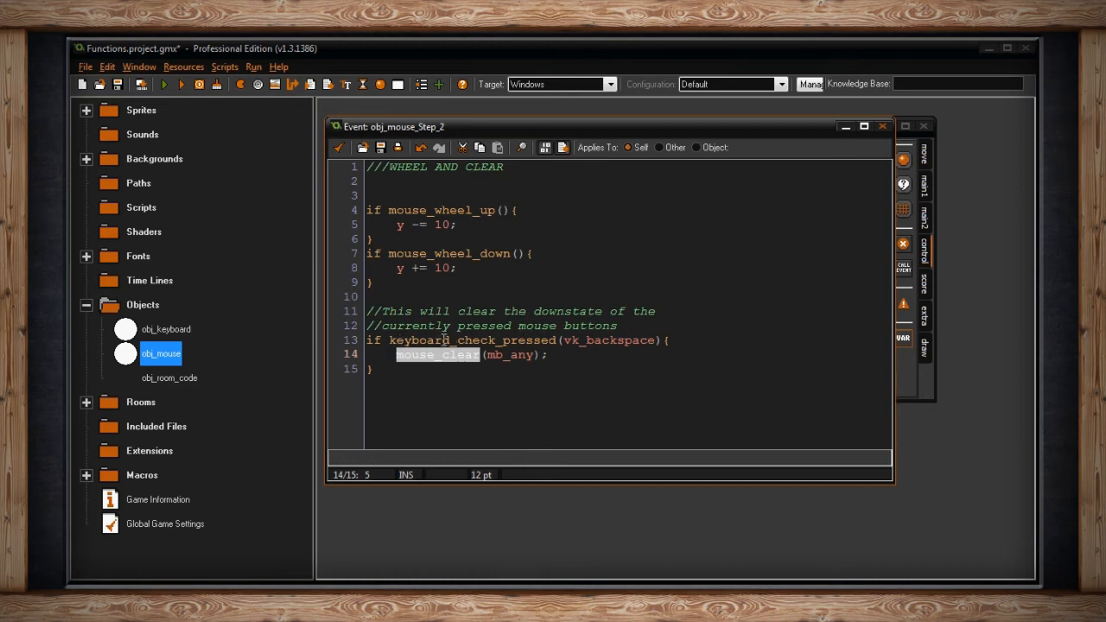
{"action": "mouse_move", "coordinate": [679, 345]}
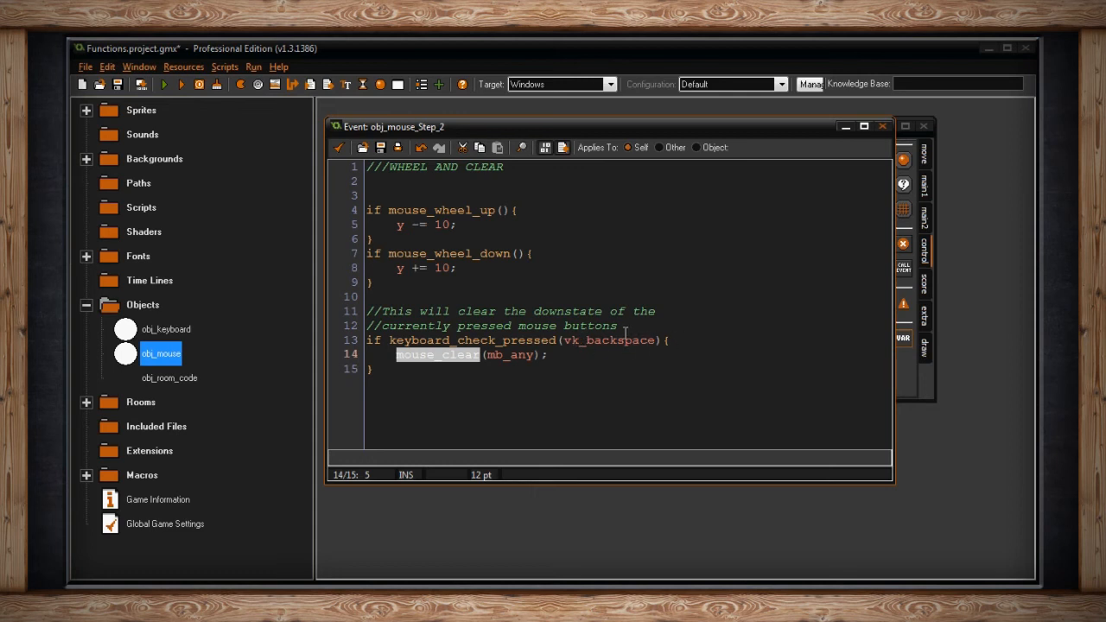
{"action": "left_click", "coordinate": [374, 368]}
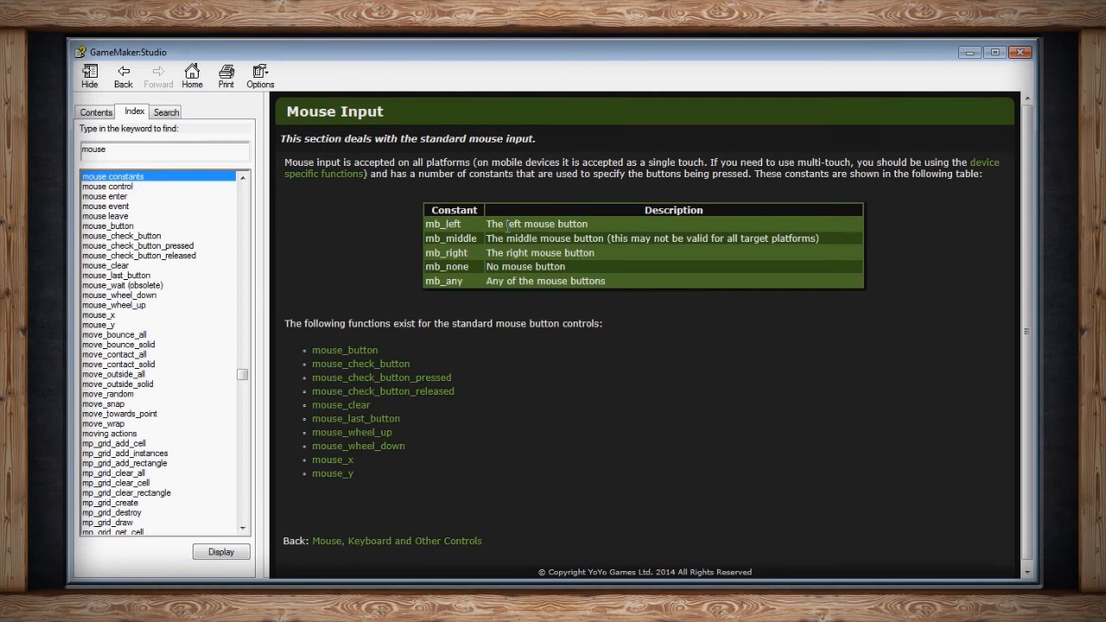
{"action": "mouse_move", "coordinate": [466, 231]}
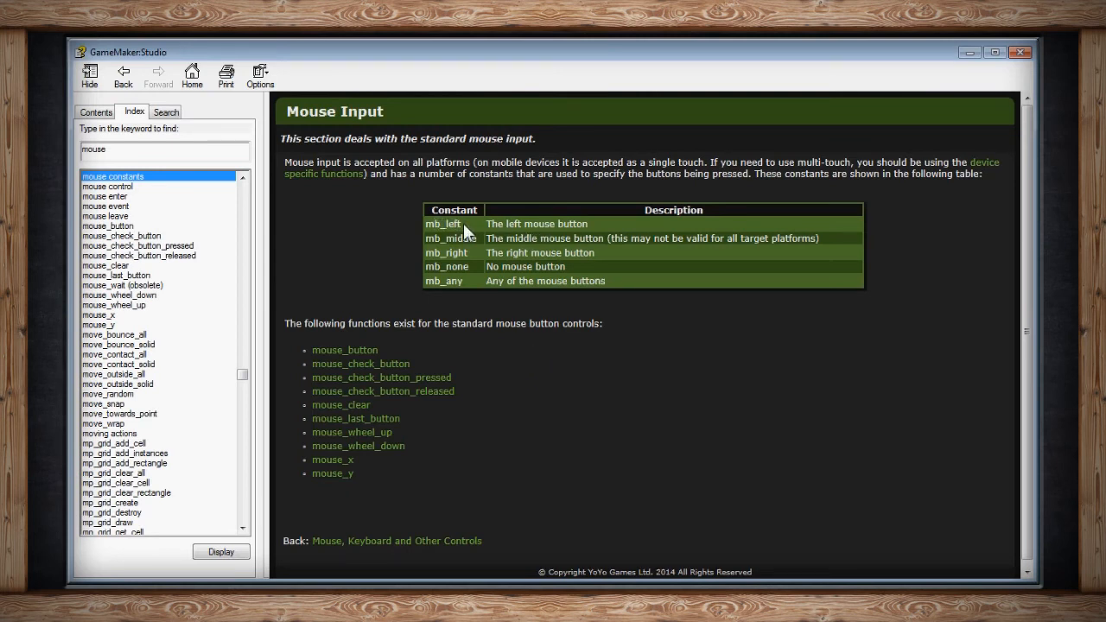
{"action": "mouse_move", "coordinate": [475, 262]}
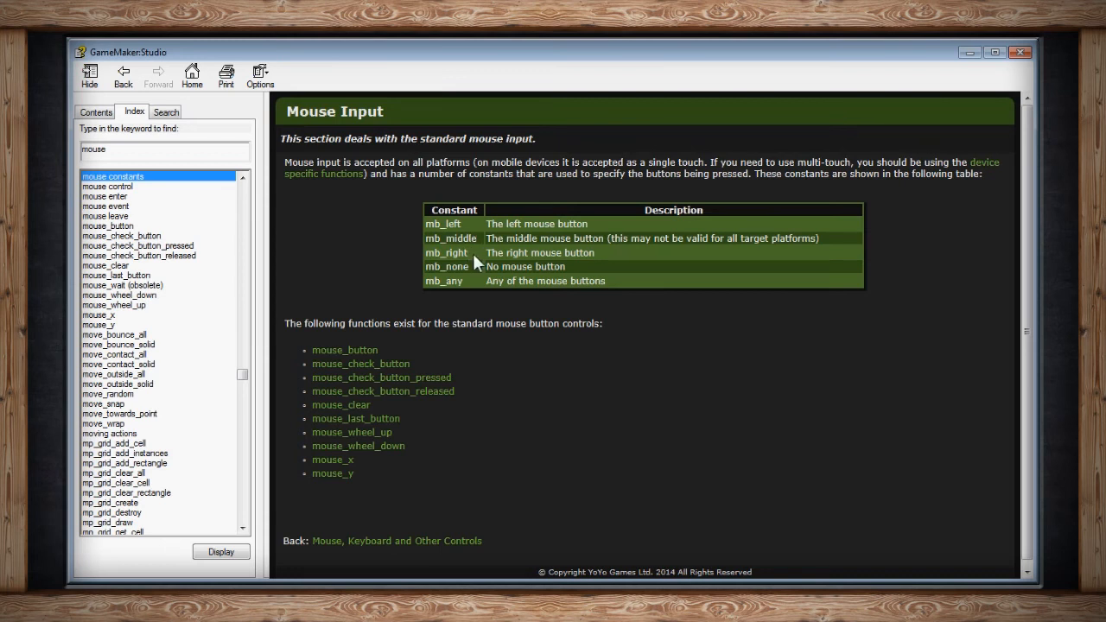
{"action": "mouse_move", "coordinate": [455, 278]}
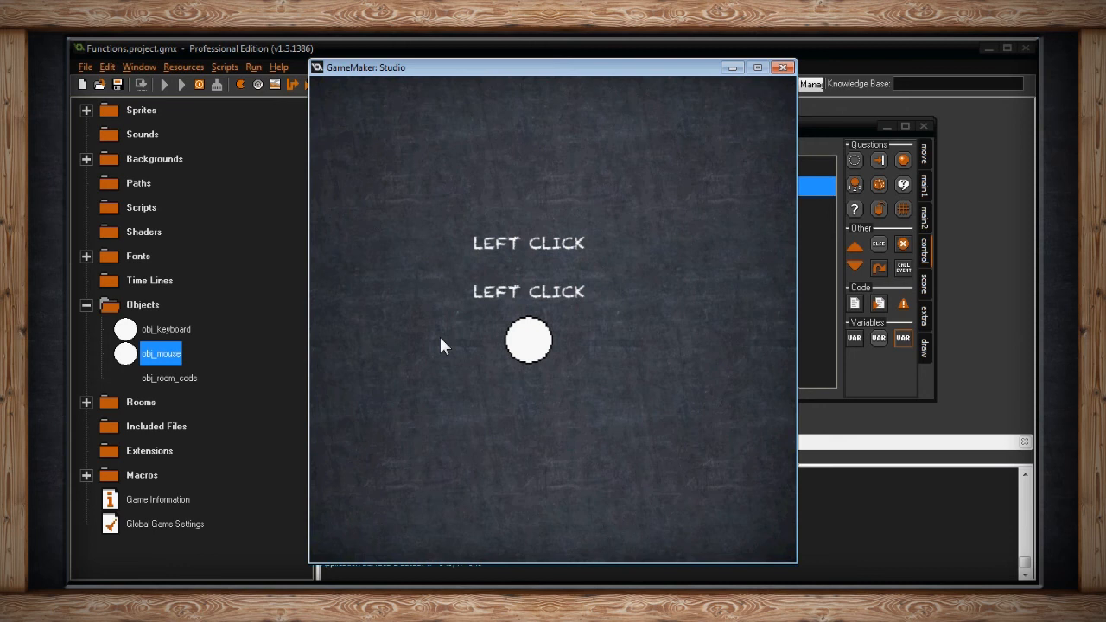
{"action": "mouse_move", "coordinate": [456, 366]}
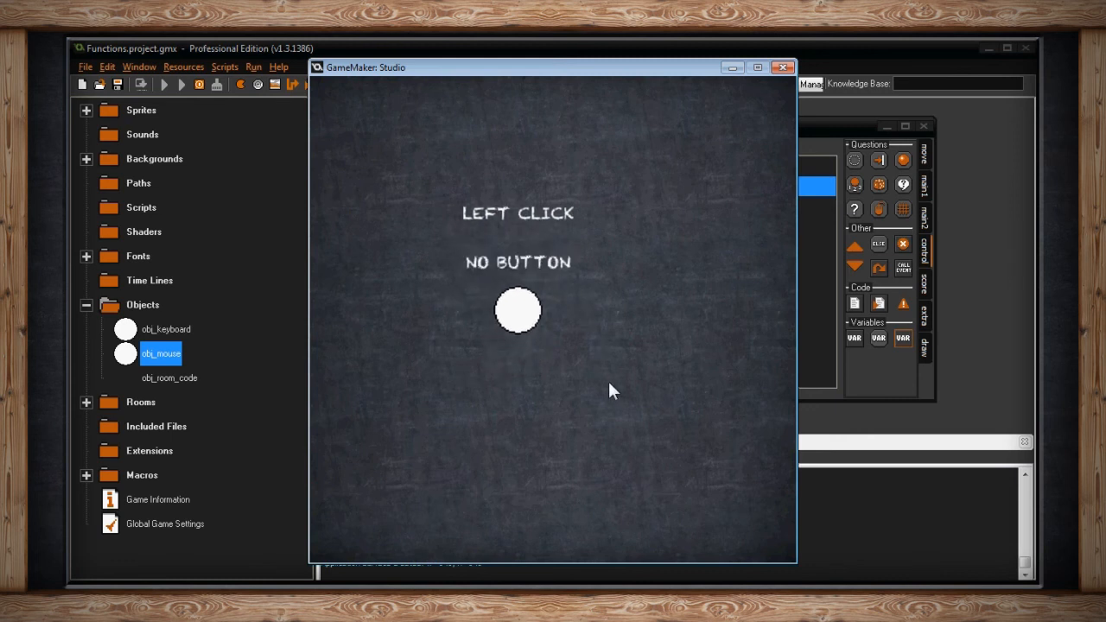
Step: Right-click twice, hold a right click to turn the circle red, then left-click
{"action": "right_click", "coordinate": [519, 311]}
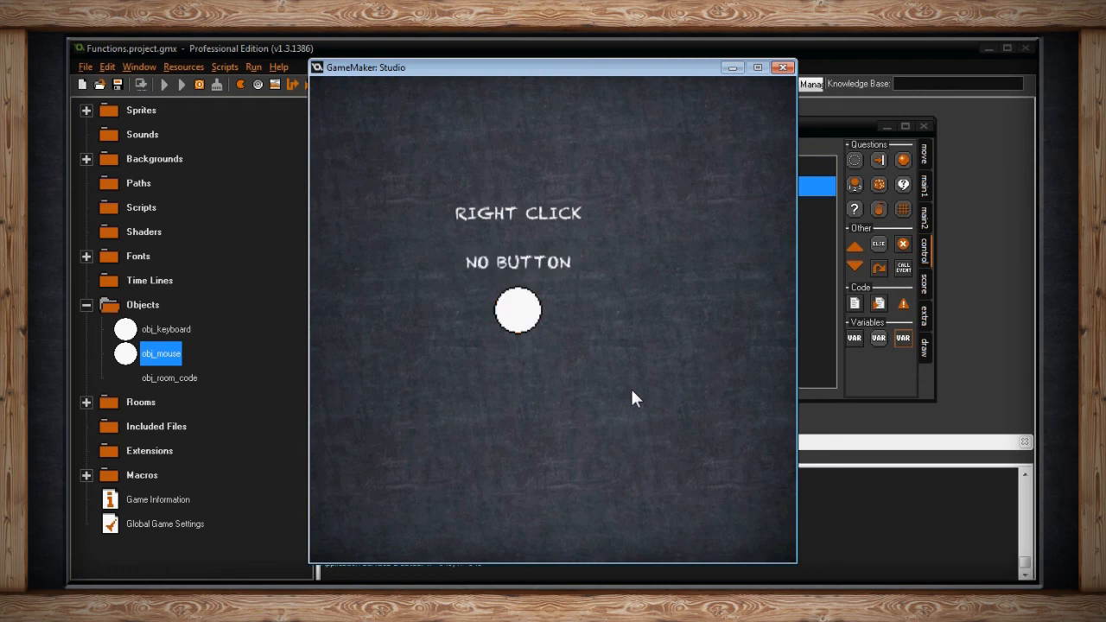
{"action": "right_click", "coordinate": [519, 311]}
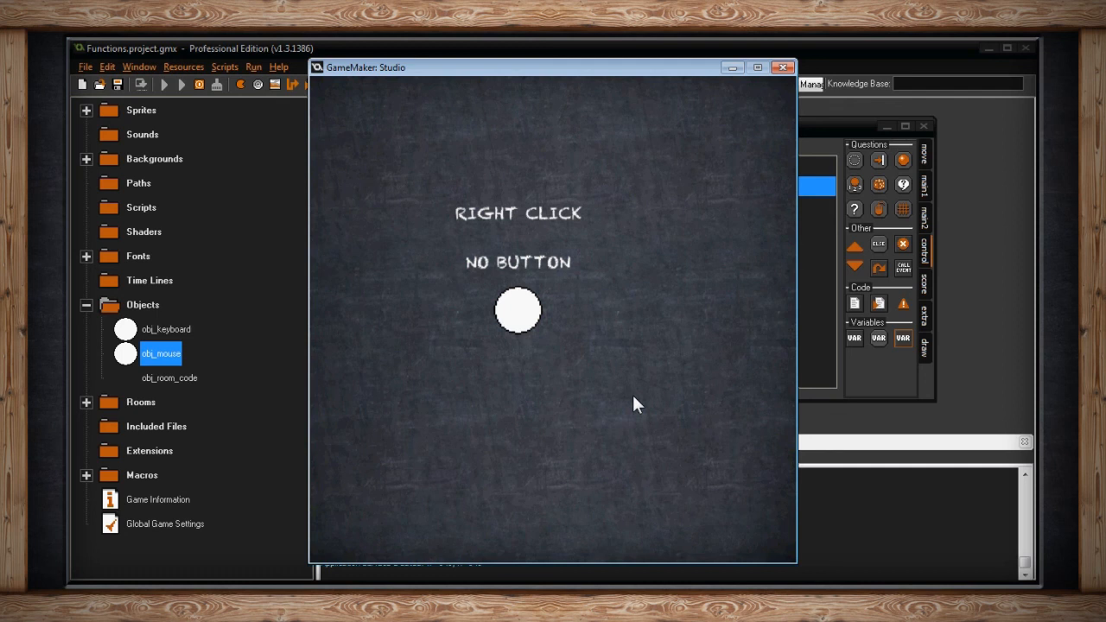
{"action": "right_click", "coordinate": [518, 311]}
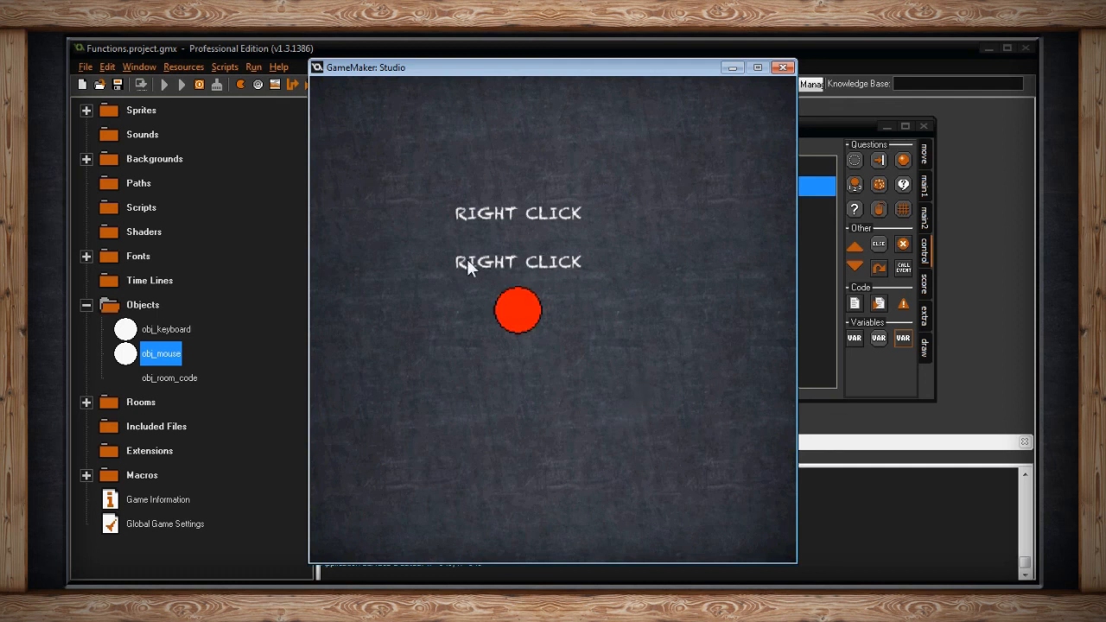
{"action": "mouse_move", "coordinate": [605, 358]}
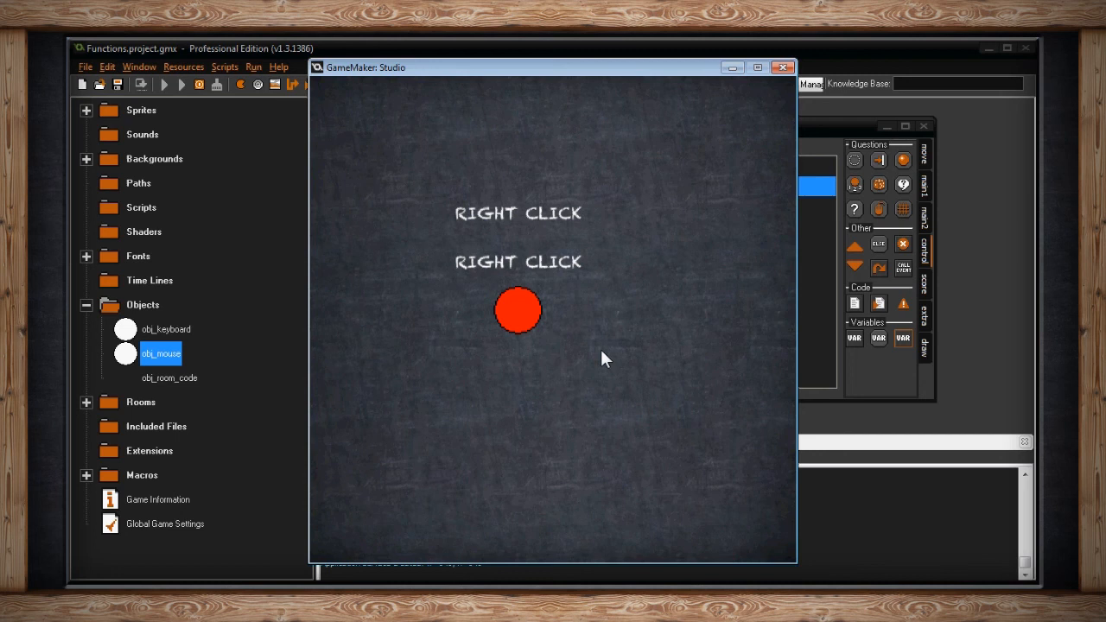
{"action": "left_click", "coordinate": [519, 311]}
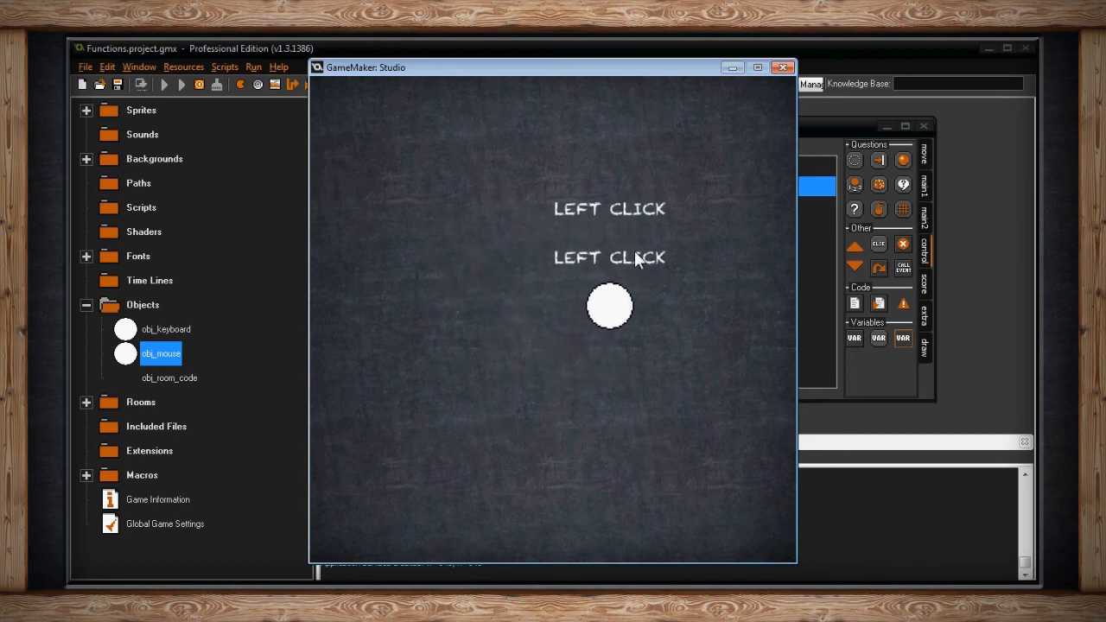
{"action": "mouse_move", "coordinate": [530, 357]}
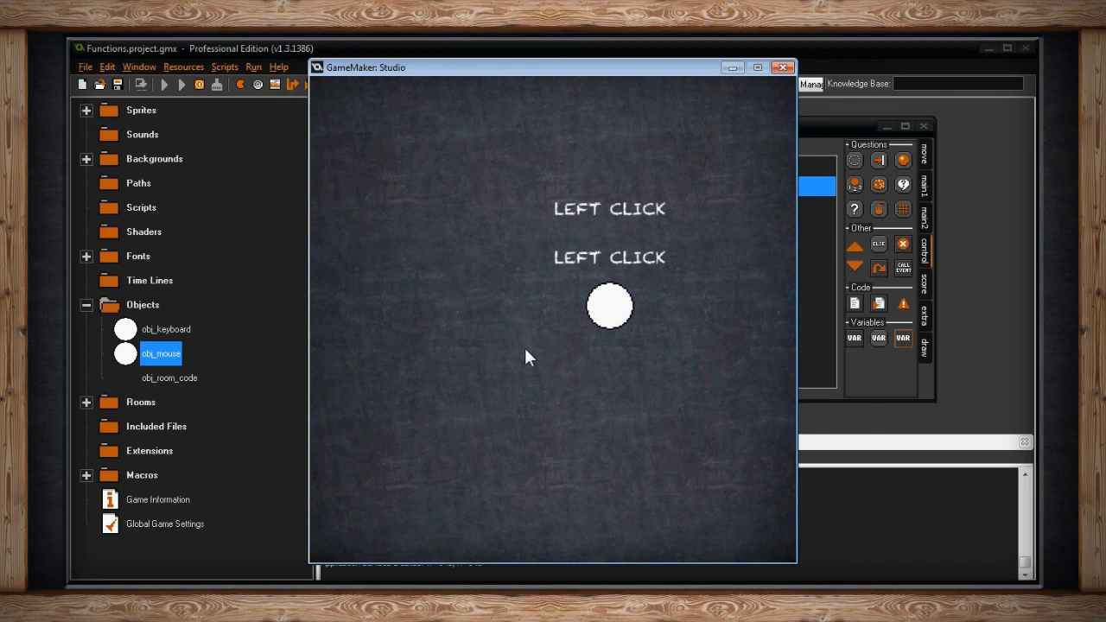